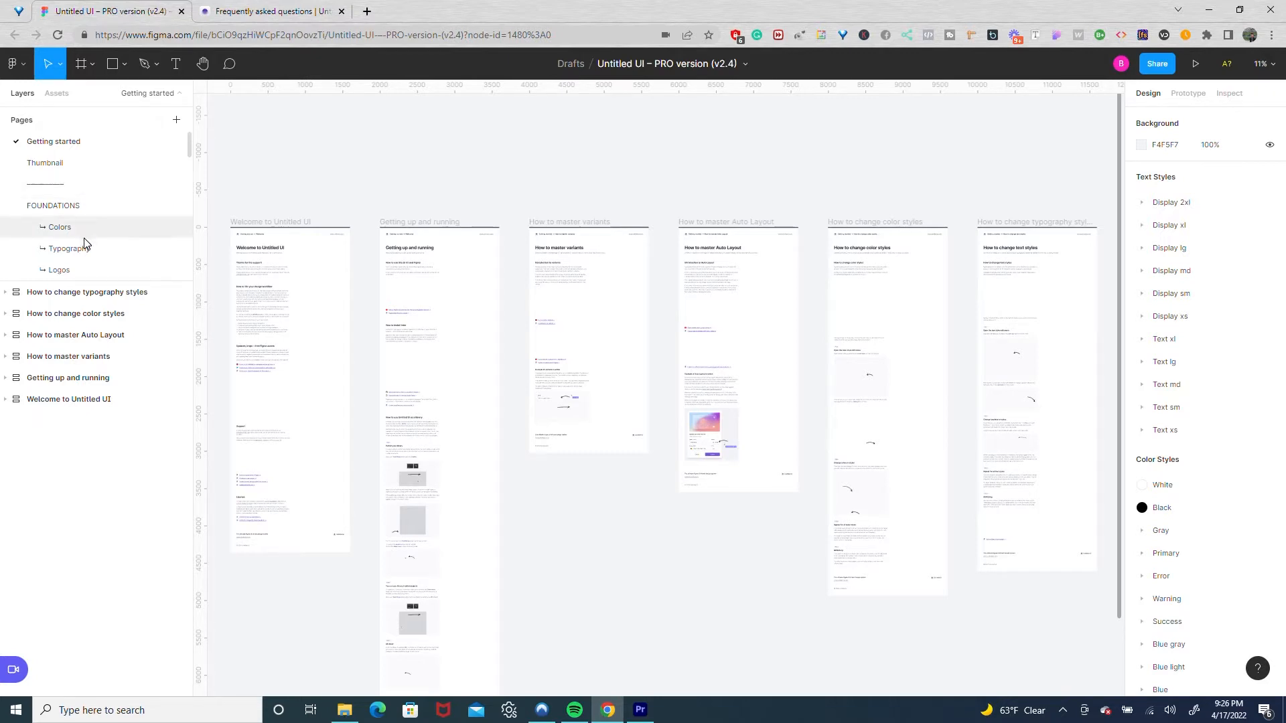
Browse the Landing pages, Pricing pages and Header navigation example pages in turn
scroll("down", 3)
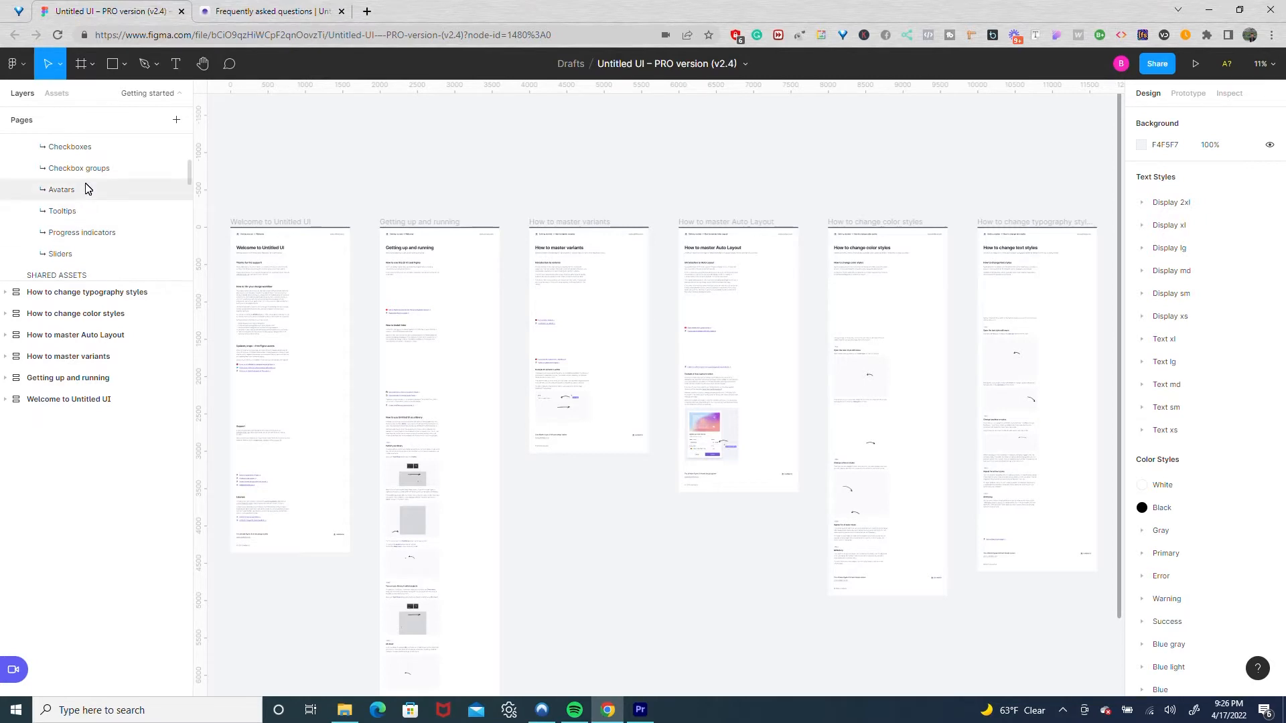
mouse_move(86, 215)
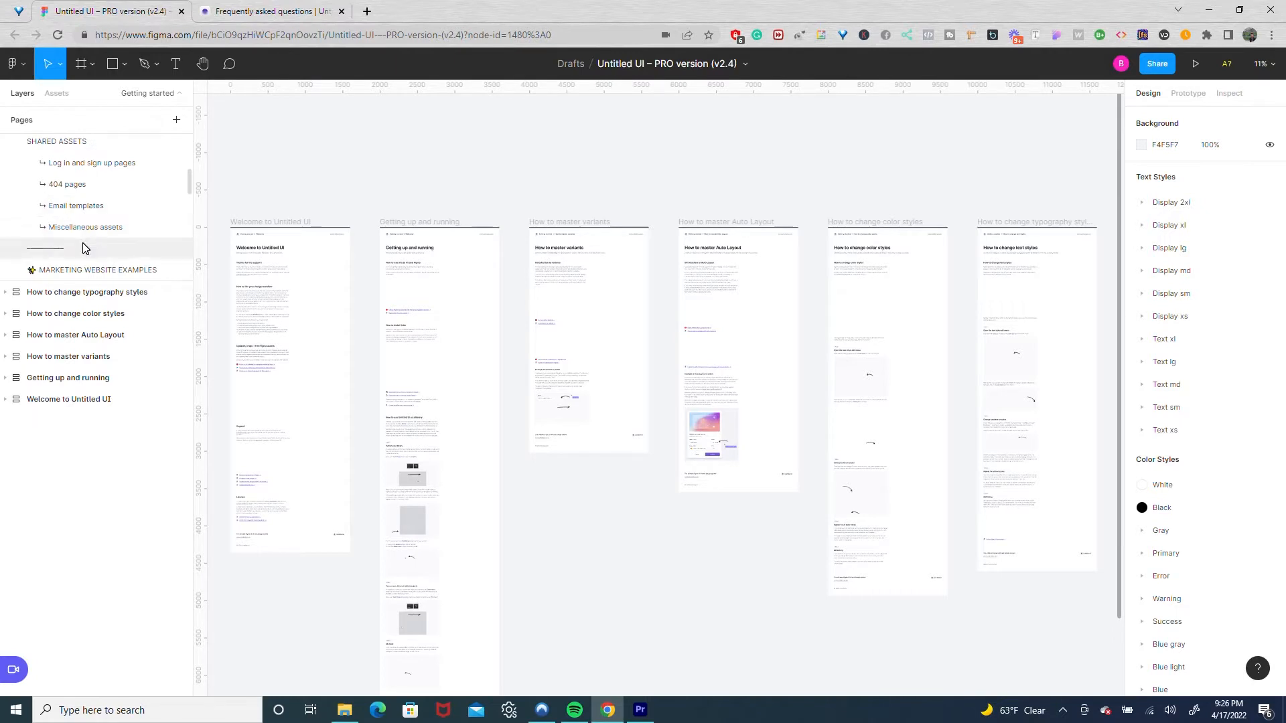
scroll("down", 3)
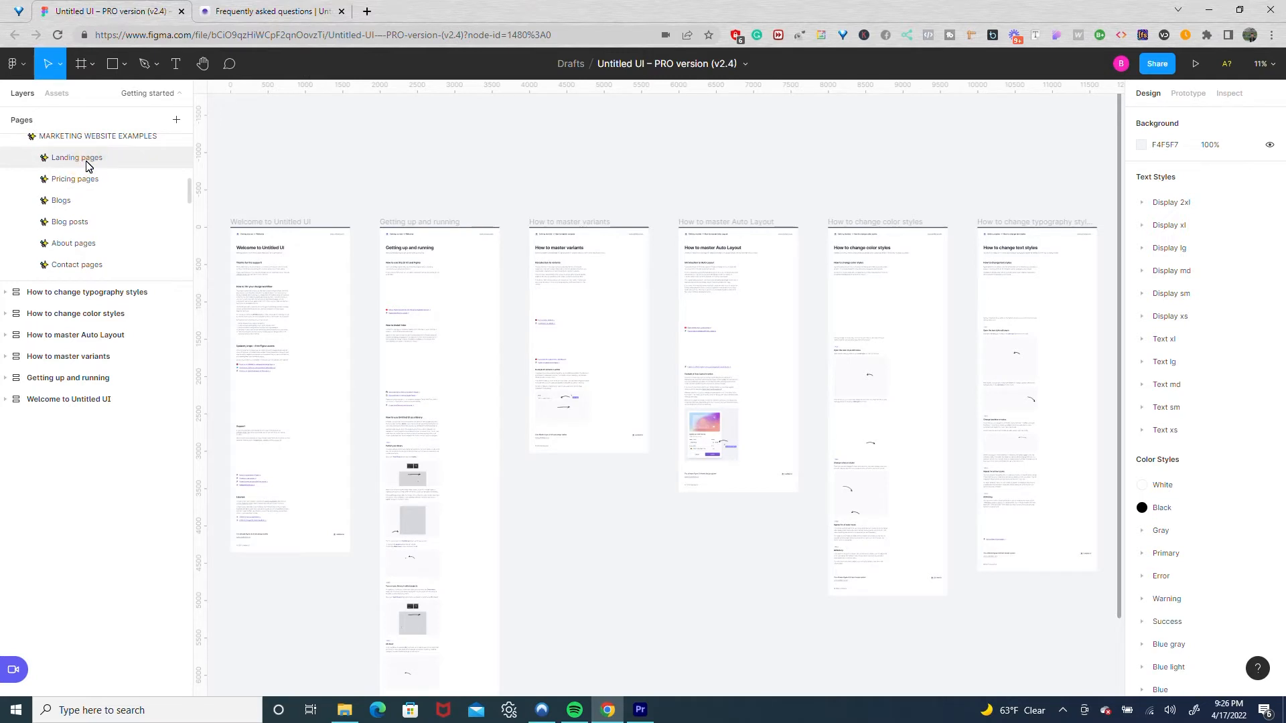
left_click(77, 158)
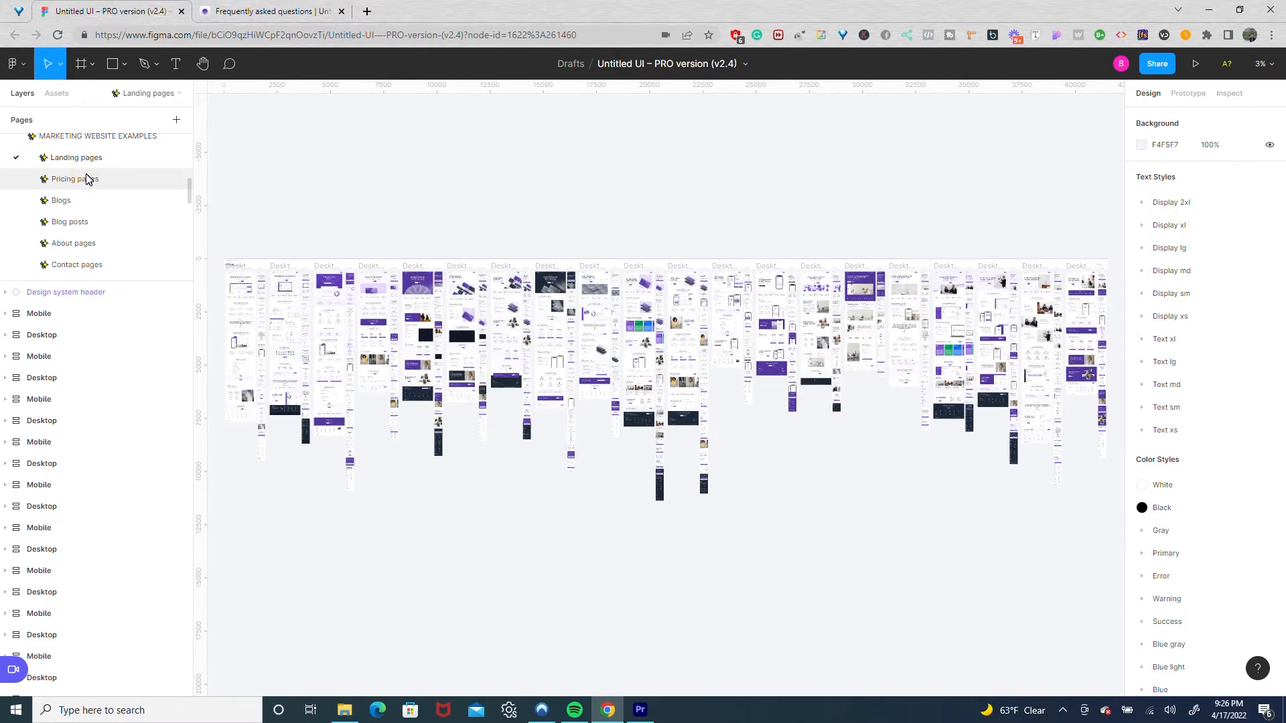
left_click(74, 178)
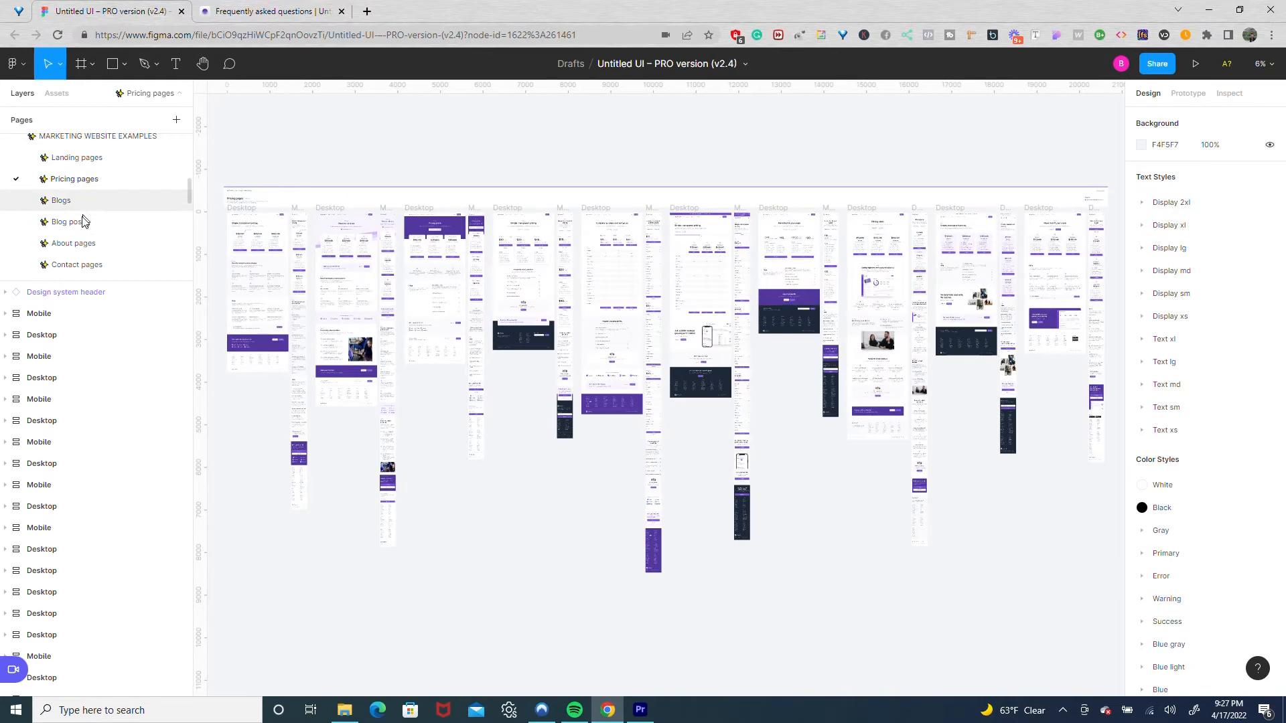
left_click(69, 221)
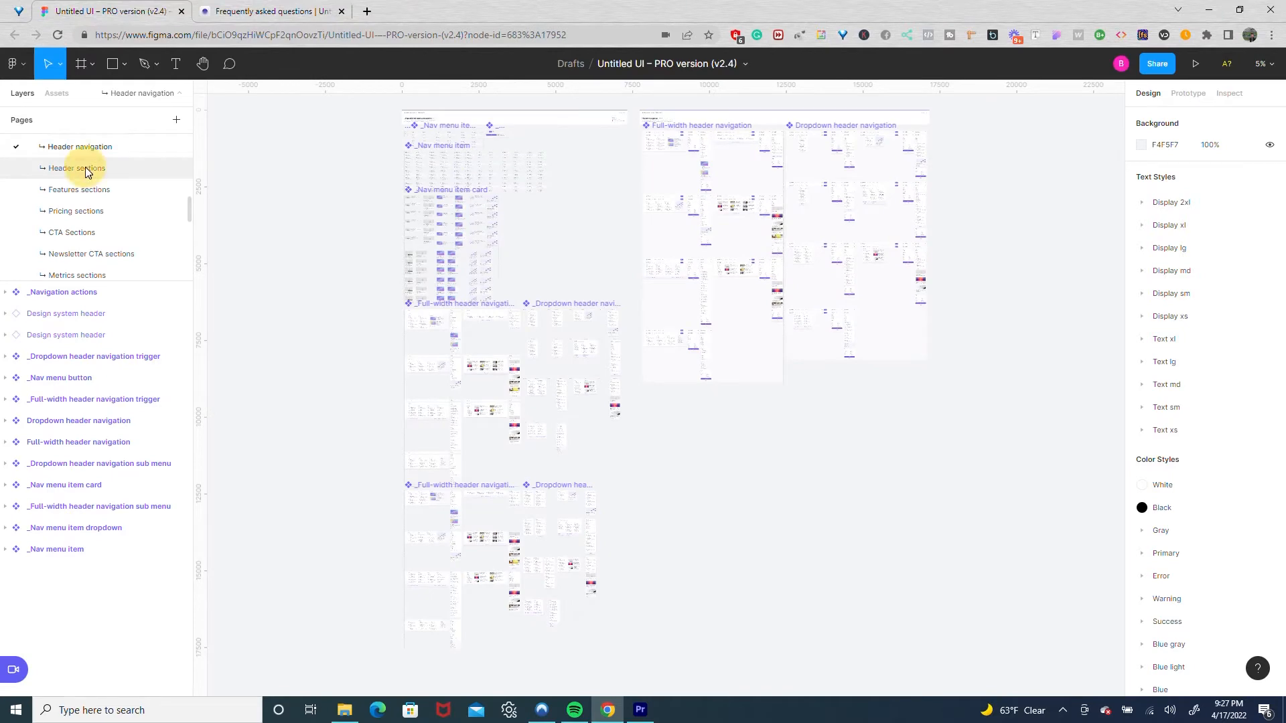
Tour the Header, Pricing and Newsletter CTA sections pages
left_click(78, 169)
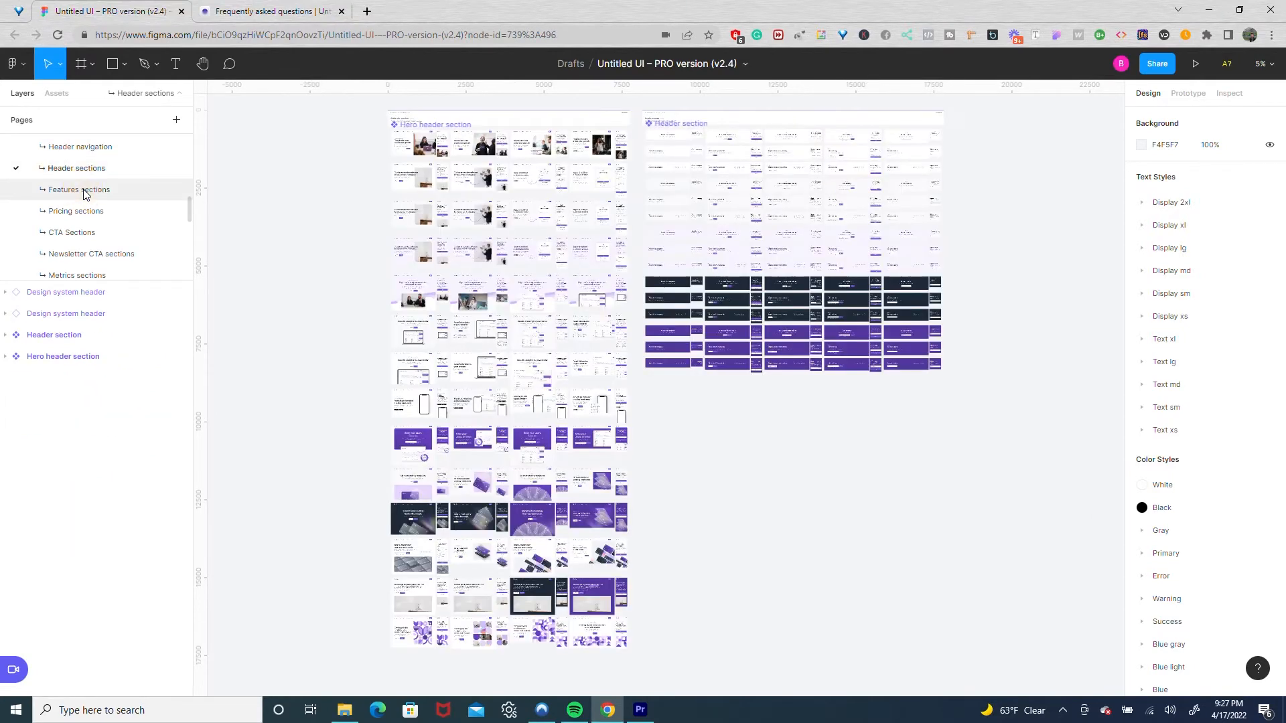
left_click(79, 189)
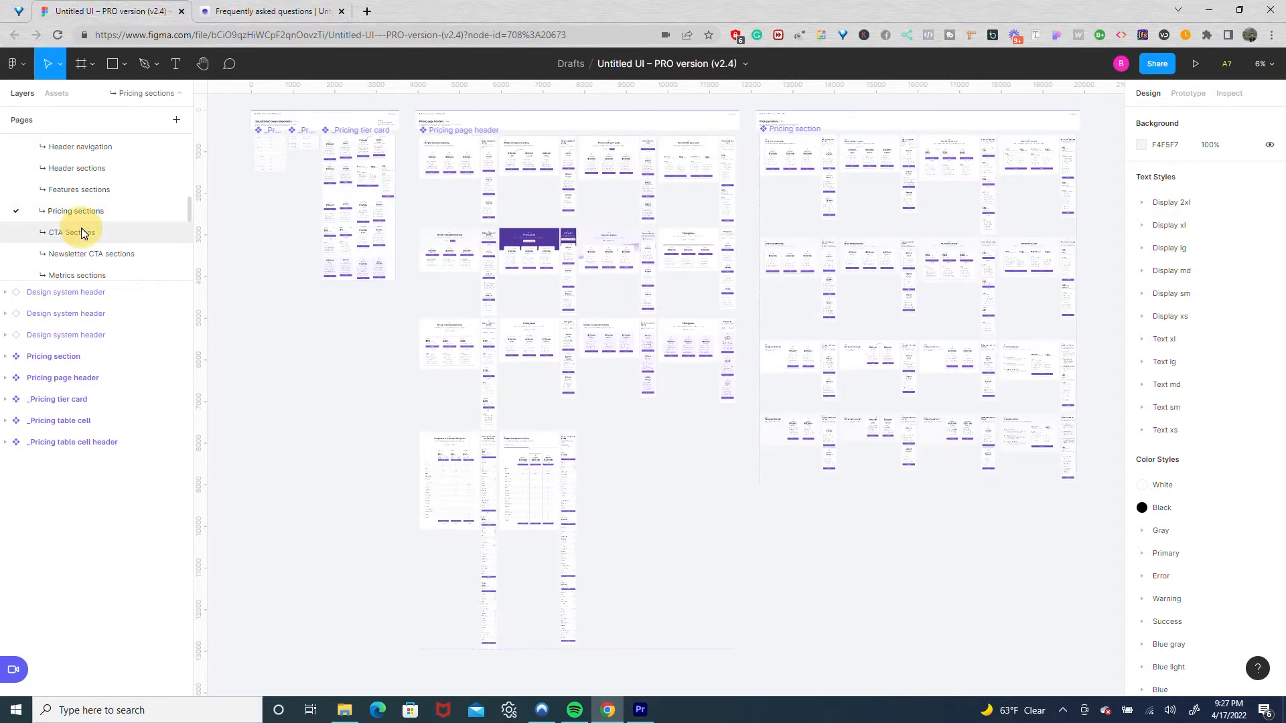
left_click(92, 253)
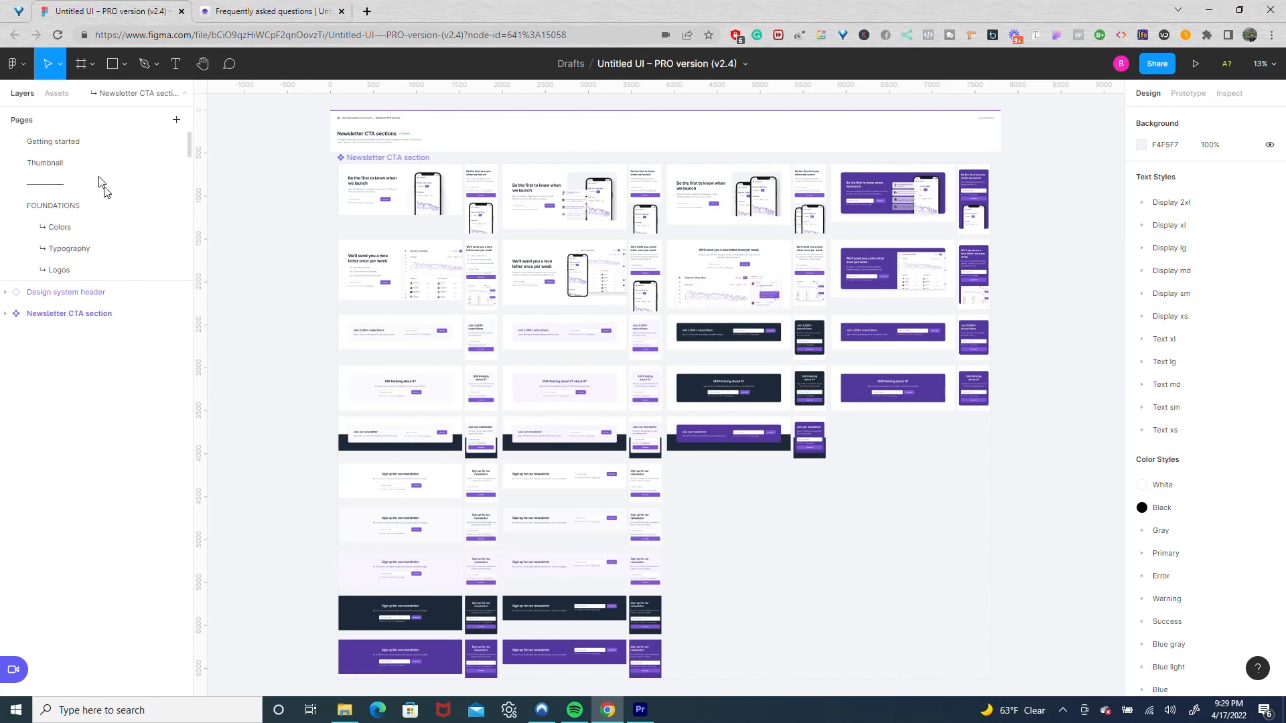
Return to the Getting started page and select the Getting up and running guide frame
left_click(53, 141)
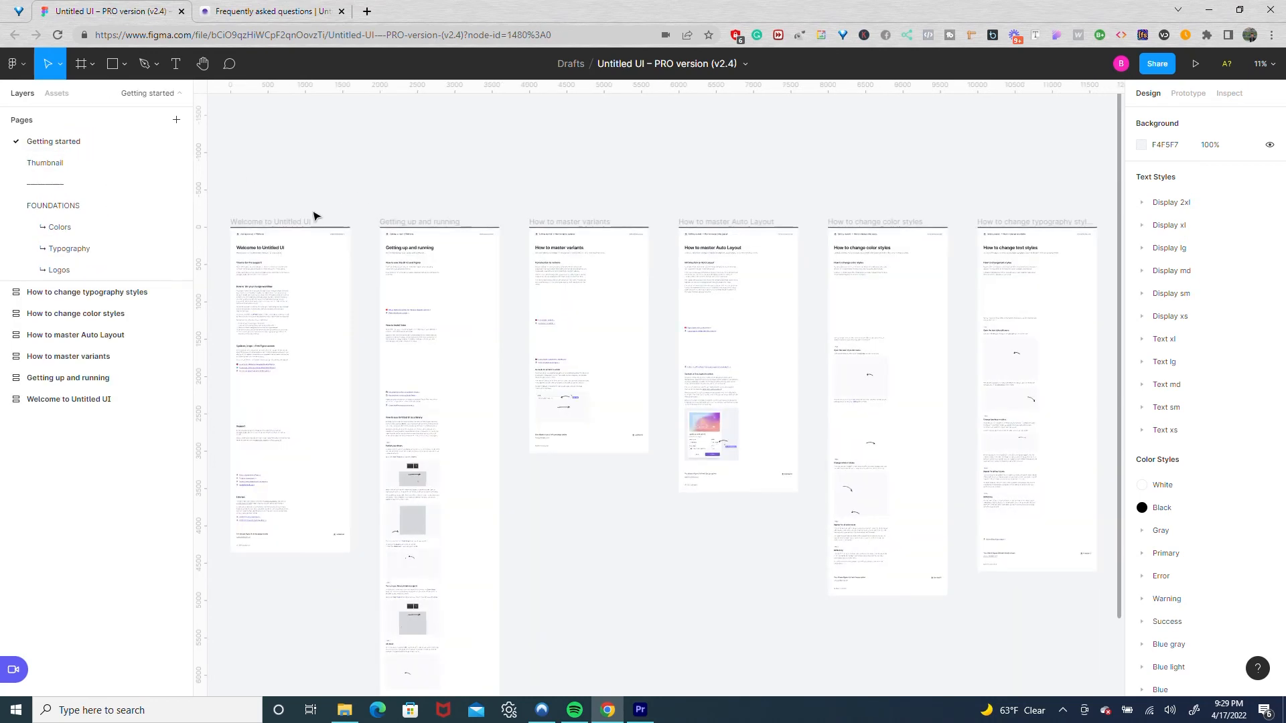
left_click(410, 246)
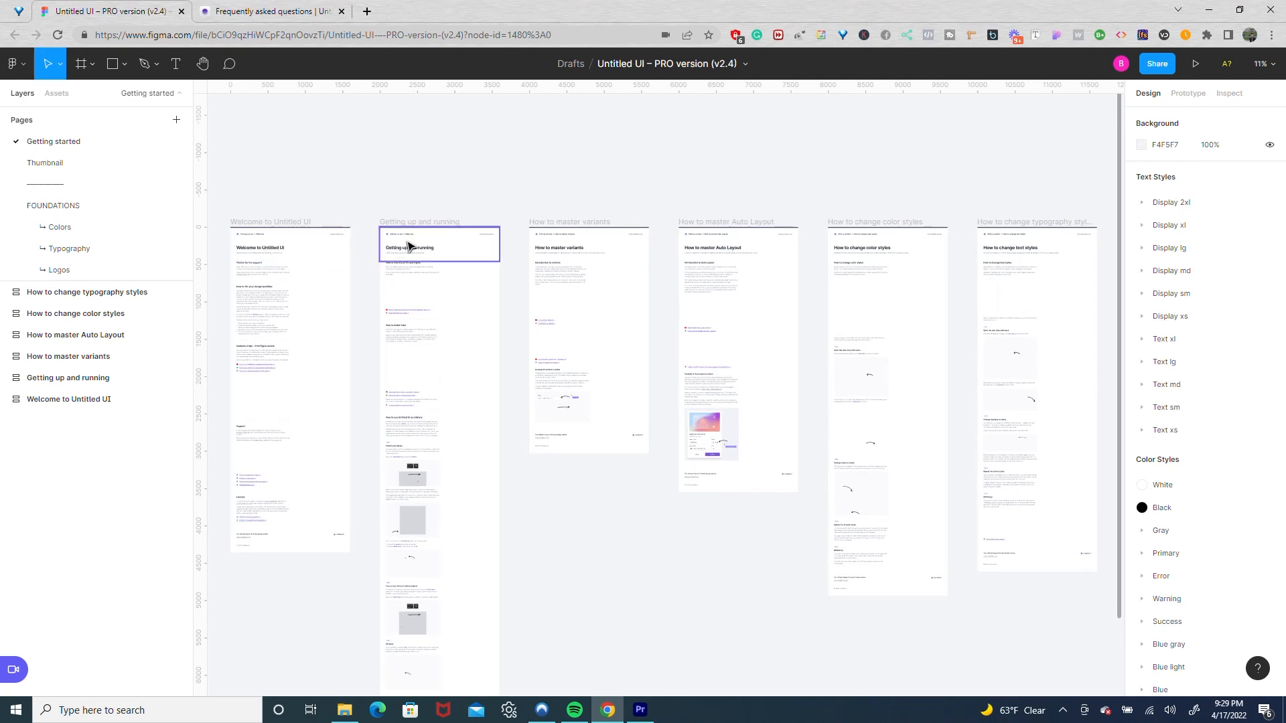